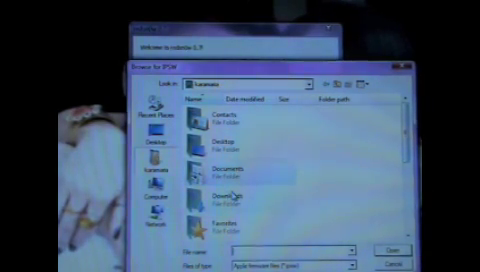
- Open the Downloads folder in the Browse for IPSW dialog to find the firmware file
{"action": "double_click", "coordinate": [222, 192]}
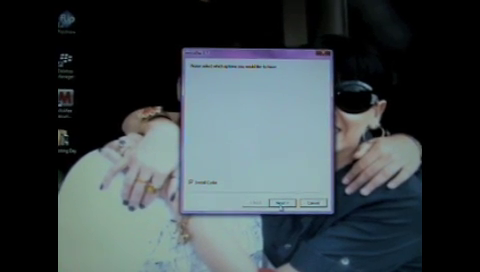
- Keep 'Install Cydia' checked and advance to the device-off/DFU instructions page
{"action": "left_click", "coordinate": [280, 202]}
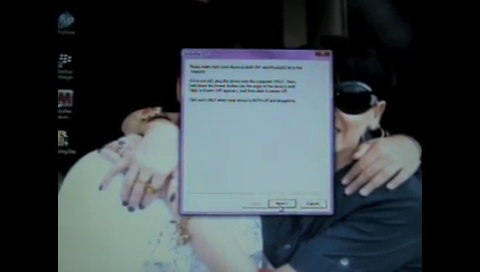